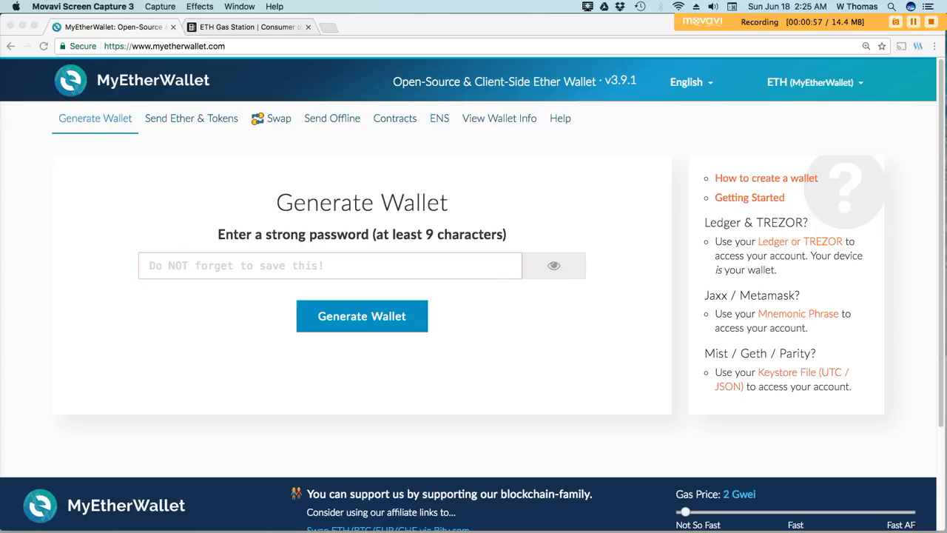
# Switch to the ETH Gas Station tab showing recommended gas prices and confirmation times
pyautogui.click(244, 26)
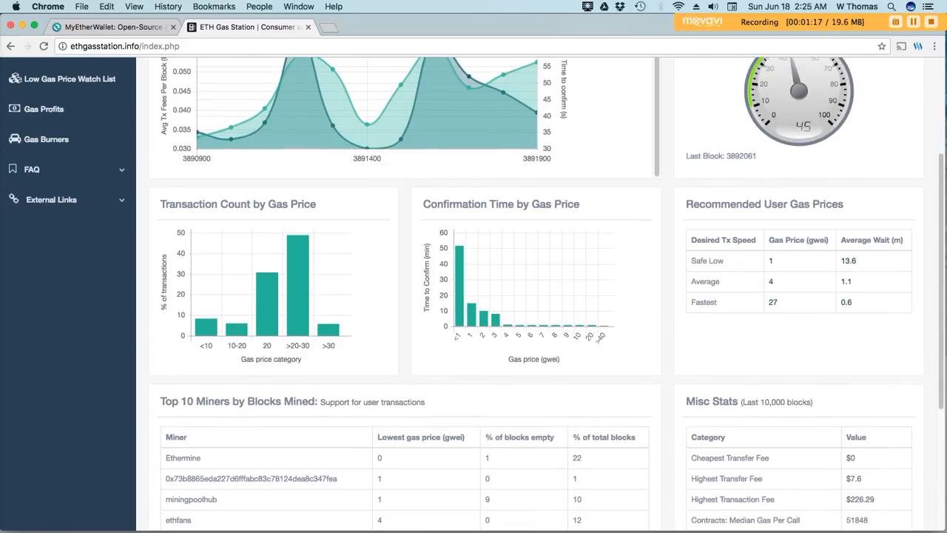
# Scroll ETH Gas Station to the Top 10 Miners table, then return to MyEtherWallet
pyautogui.scroll(-3)
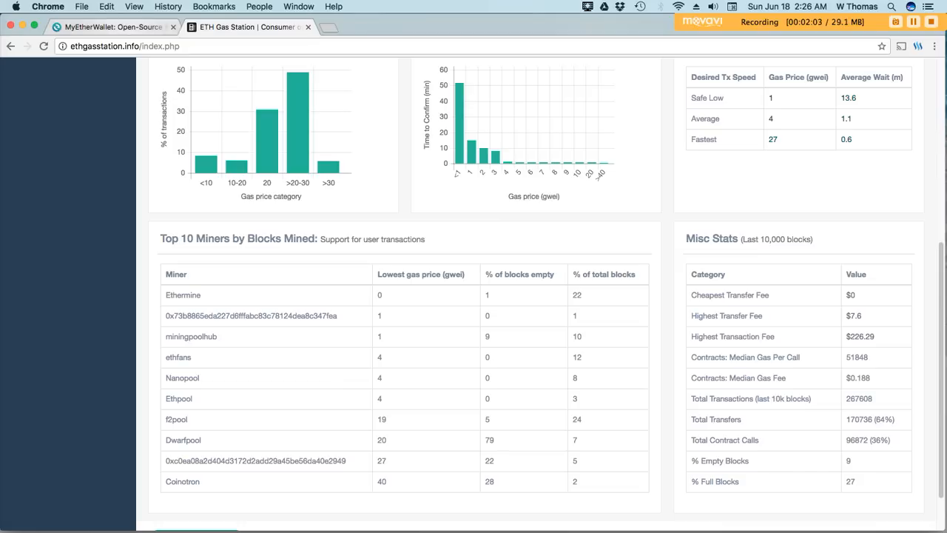
pyautogui.click(111, 26)
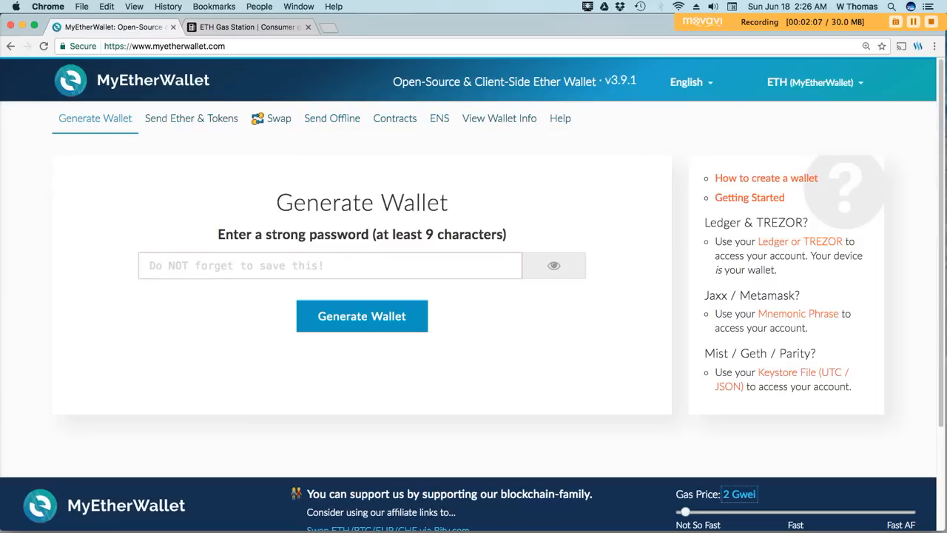
# Sweep the footer gas price slider from 1 to 50 Gwei and back to 1 Gwei
pyautogui.scroll(-3)
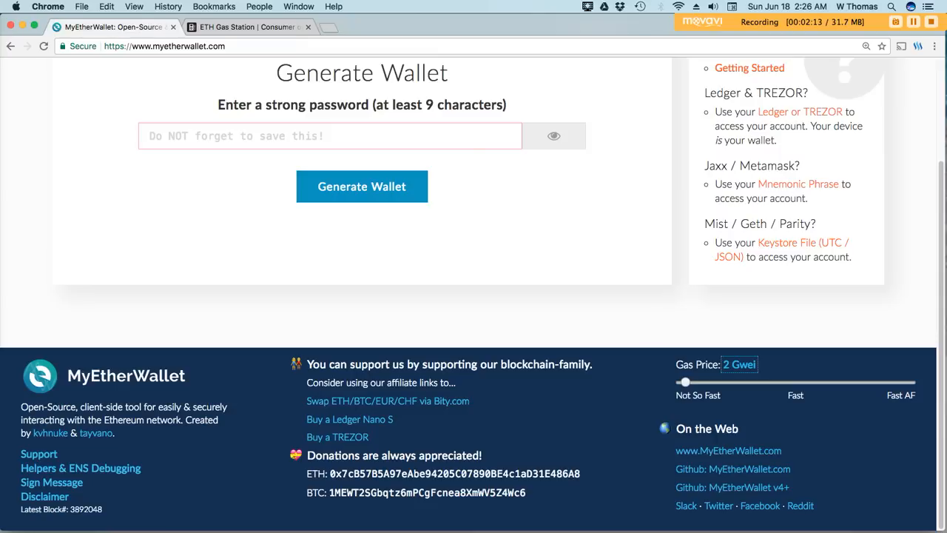
pyautogui.moveTo(685, 381); pyautogui.dragTo(680, 381)
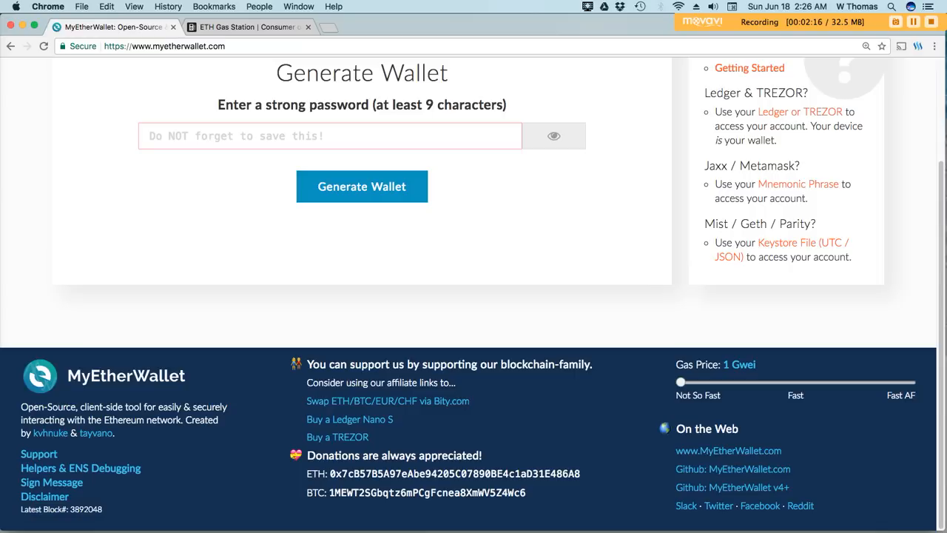
pyautogui.moveTo(680, 382); pyautogui.dragTo(911, 382)
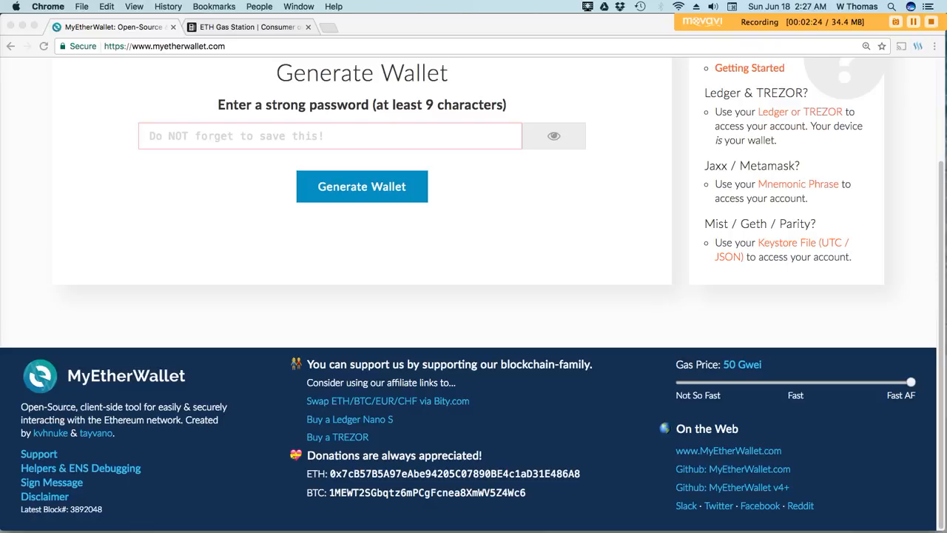
pyautogui.moveTo(911, 382); pyautogui.dragTo(679, 382)
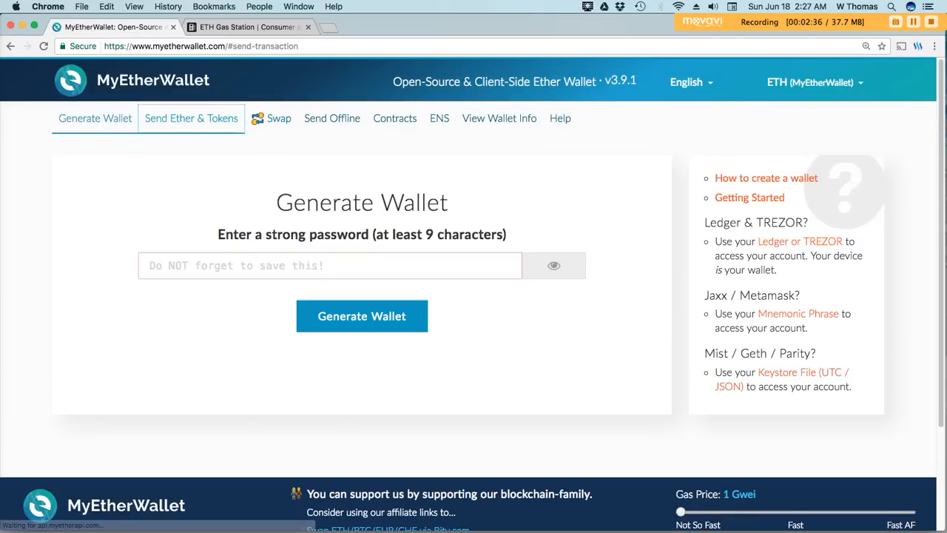
# On Send Ether & Tokens, set gas price to 12 then 4 Gwei, then view ETH Gas Station
pyautogui.click(191, 119)
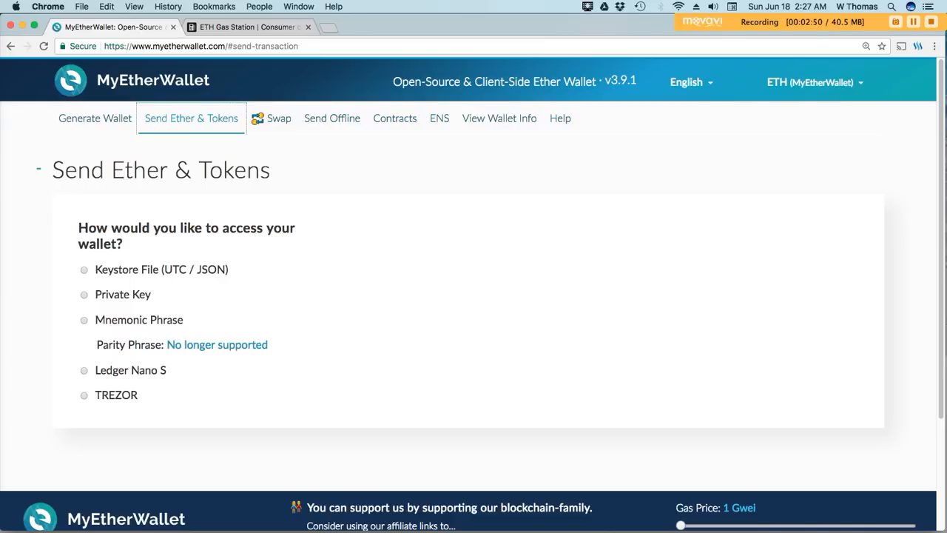
pyautogui.scroll(-3)
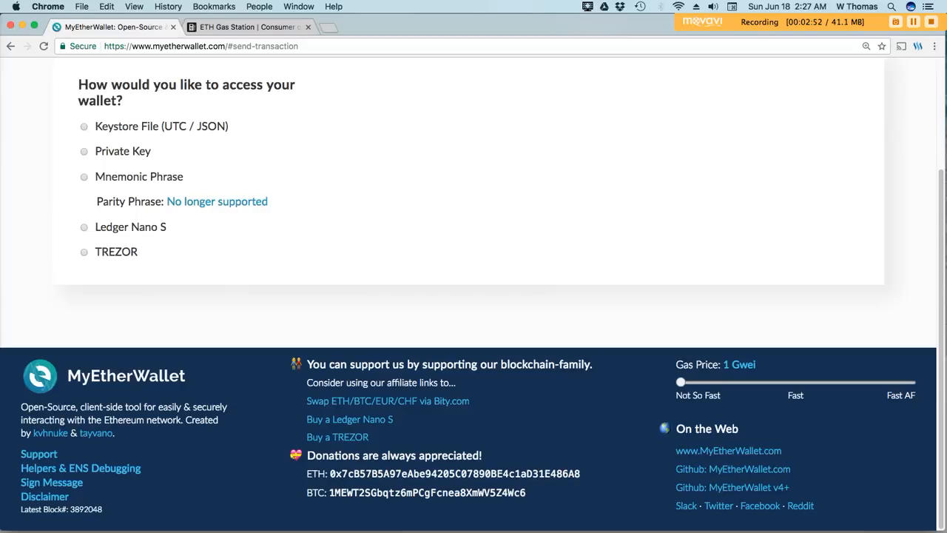
pyautogui.moveTo(679, 382); pyautogui.dragTo(732, 382)
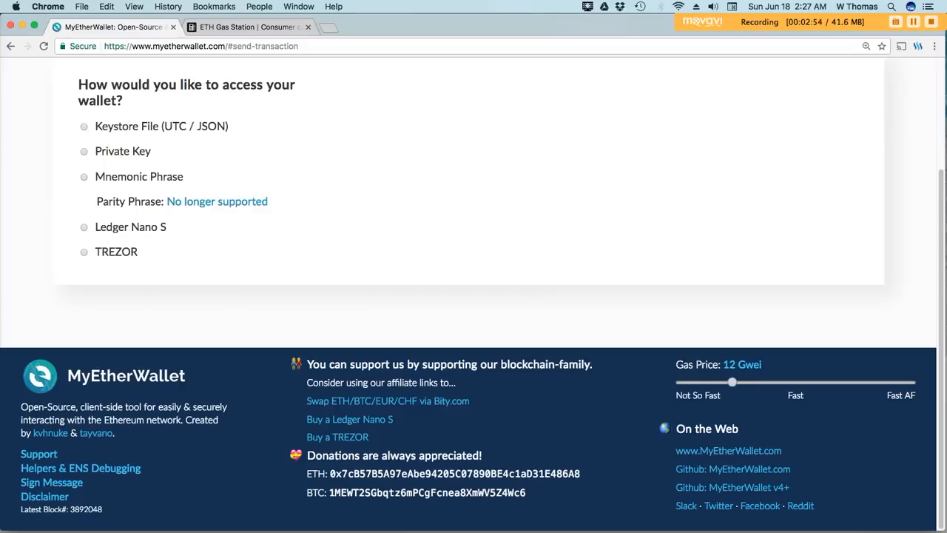
pyautogui.moveTo(731, 382); pyautogui.dragTo(694, 382)
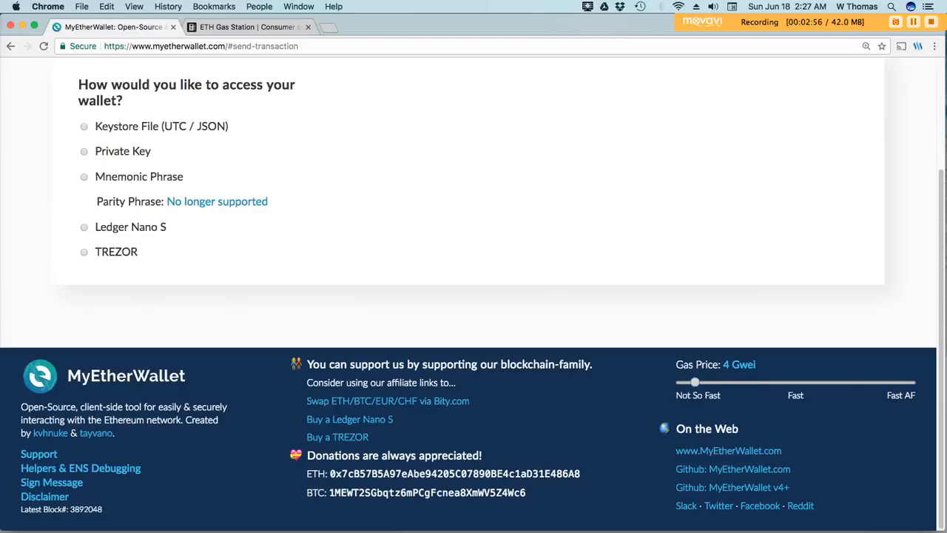
pyautogui.click(248, 26)
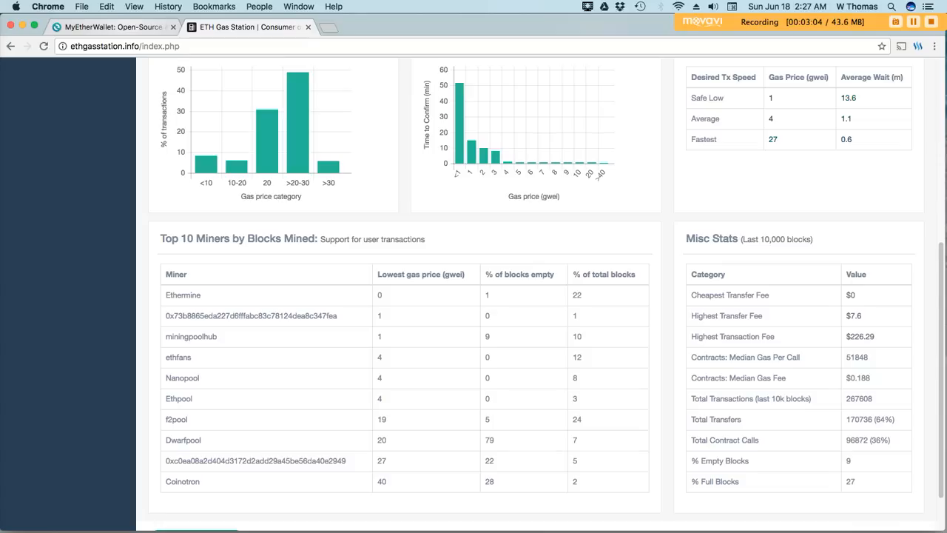
pyautogui.click(111, 26)
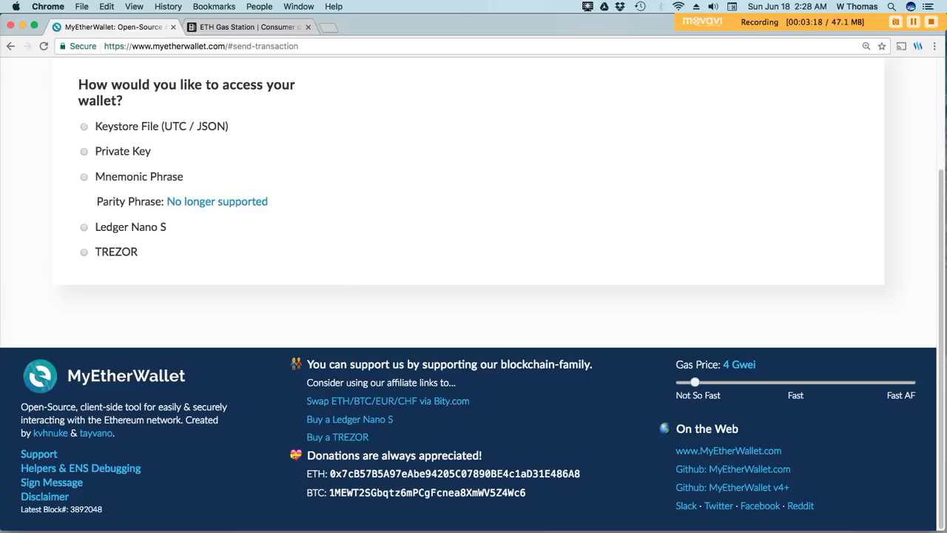
# Drag the footer gas price slider from 4 Gwei up to 26 Gwei
pyautogui.moveTo(694, 382); pyautogui.dragTo(798, 382)
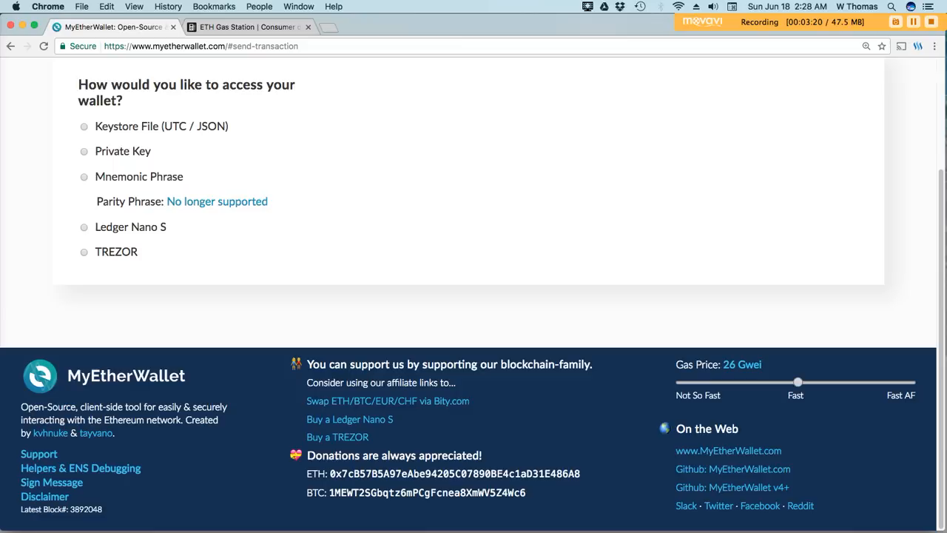